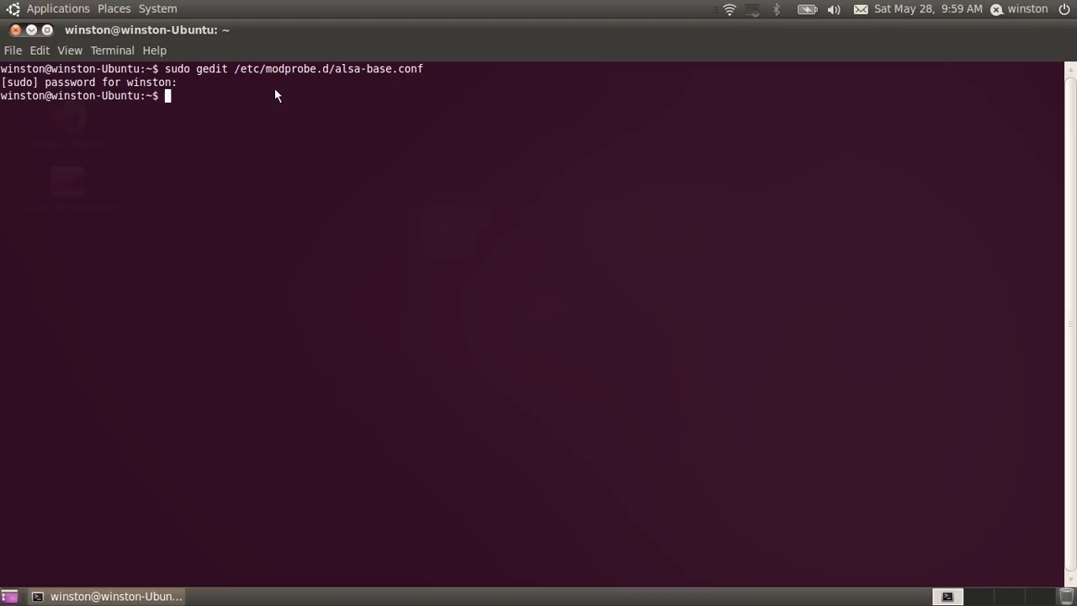
mouse_move(189, 50)
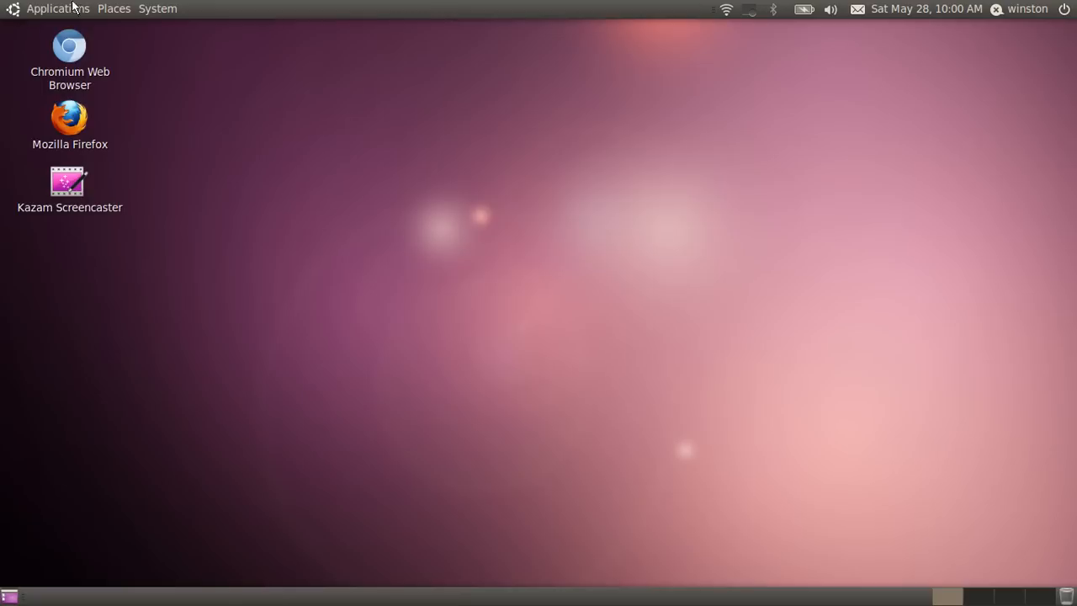
Launch a new Terminal from the Applications menu.
left_click(57, 9)
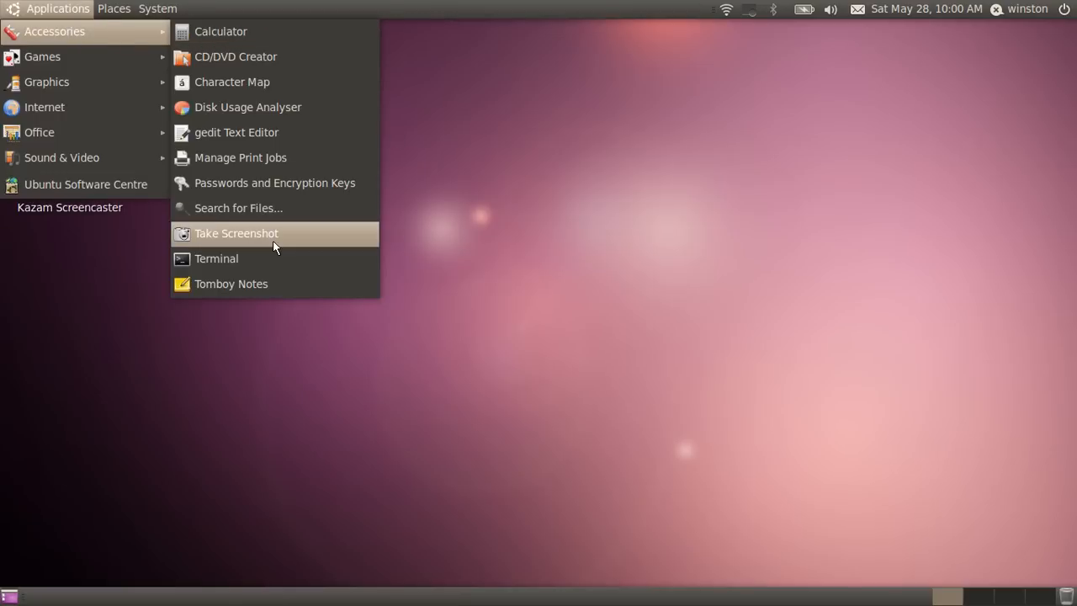
left_click(216, 258)
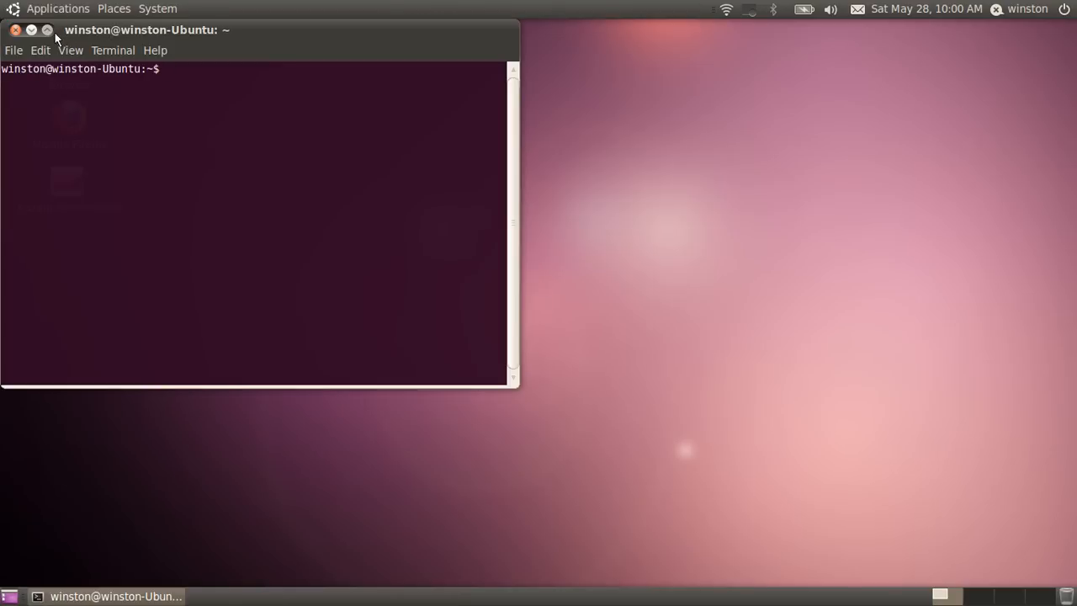
Run 'sudo gedit /etc/modprobe.d/alsa-base.conf' to edit the file as root.
type("sudo")
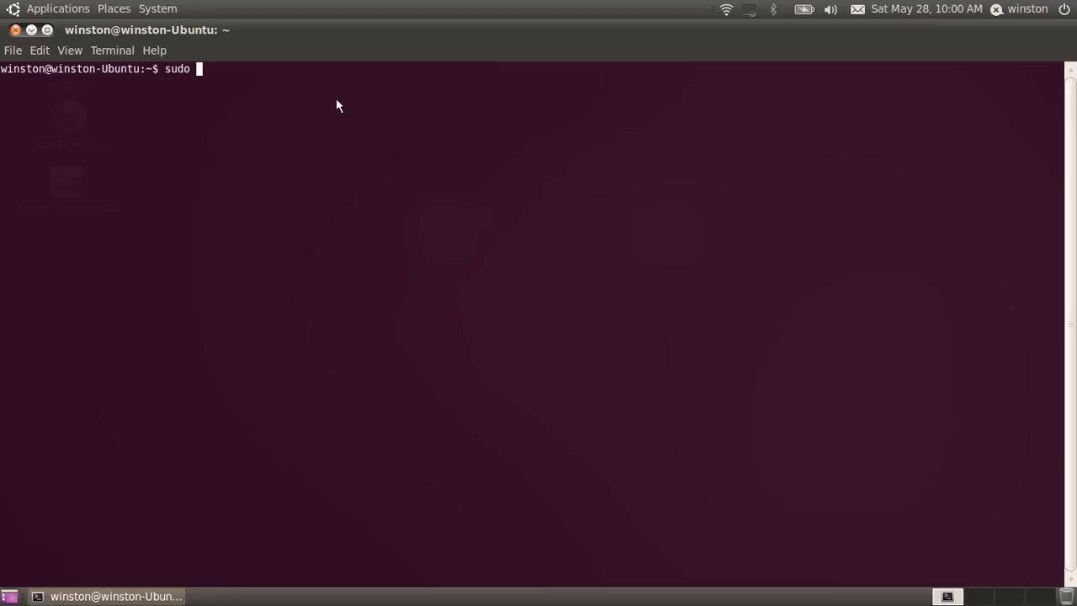
type("gedit")
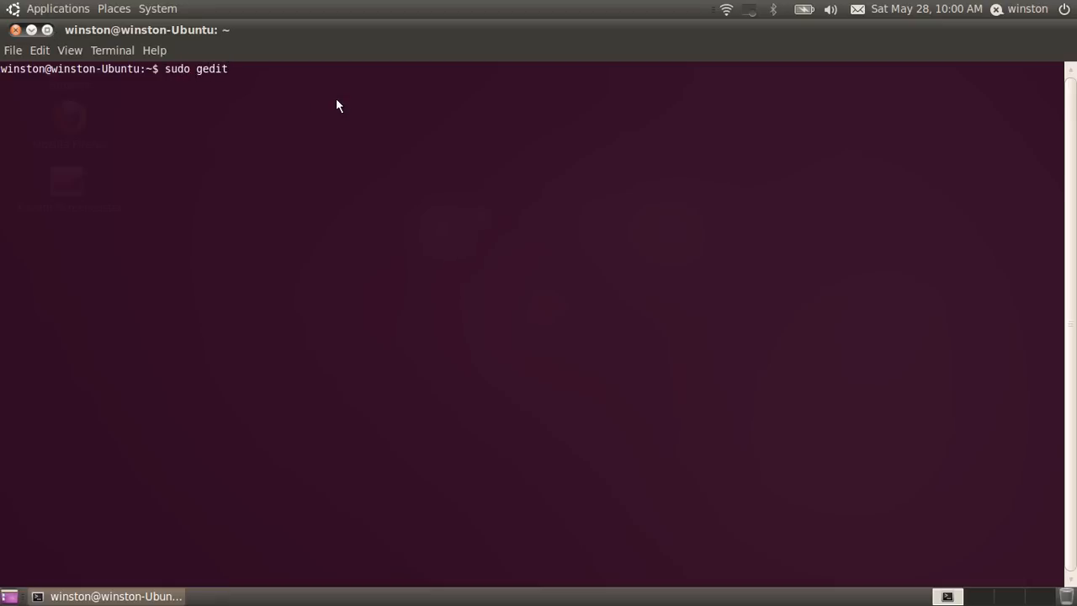
type("/etc")
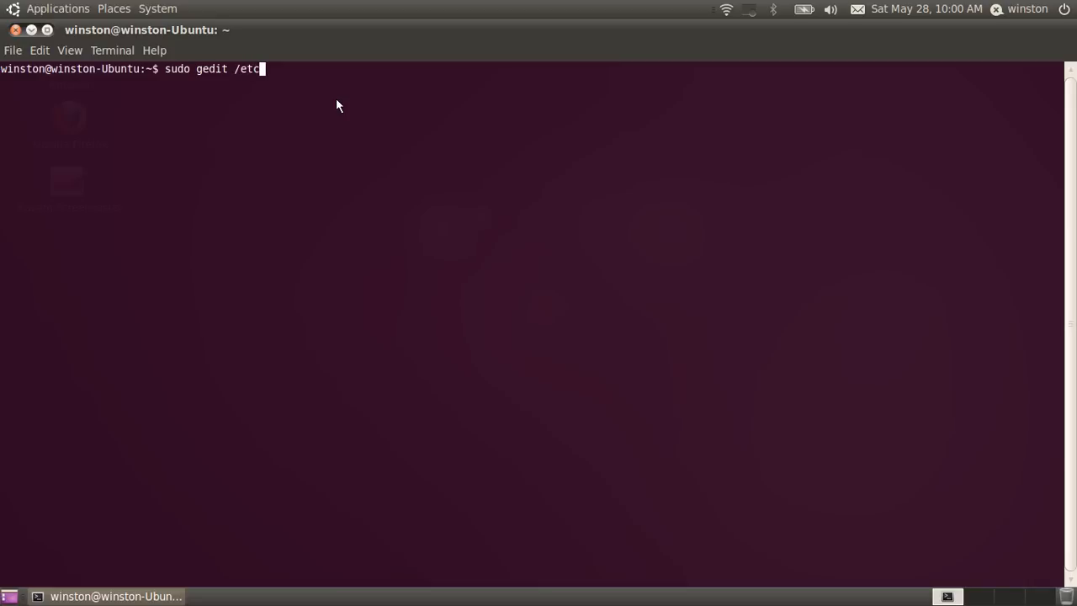
type("modpro")
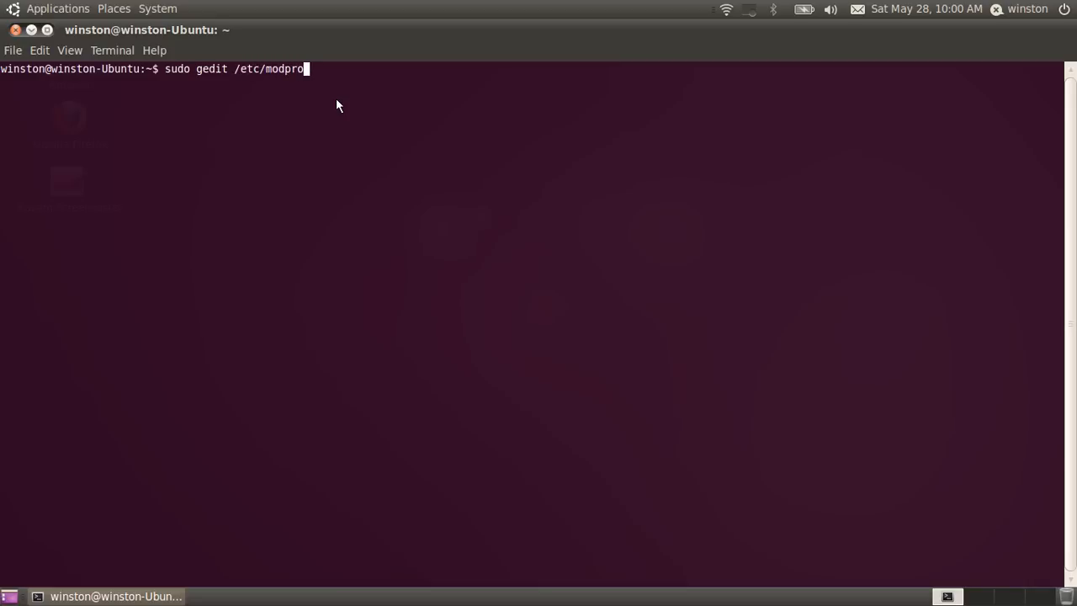
type("be.d/")
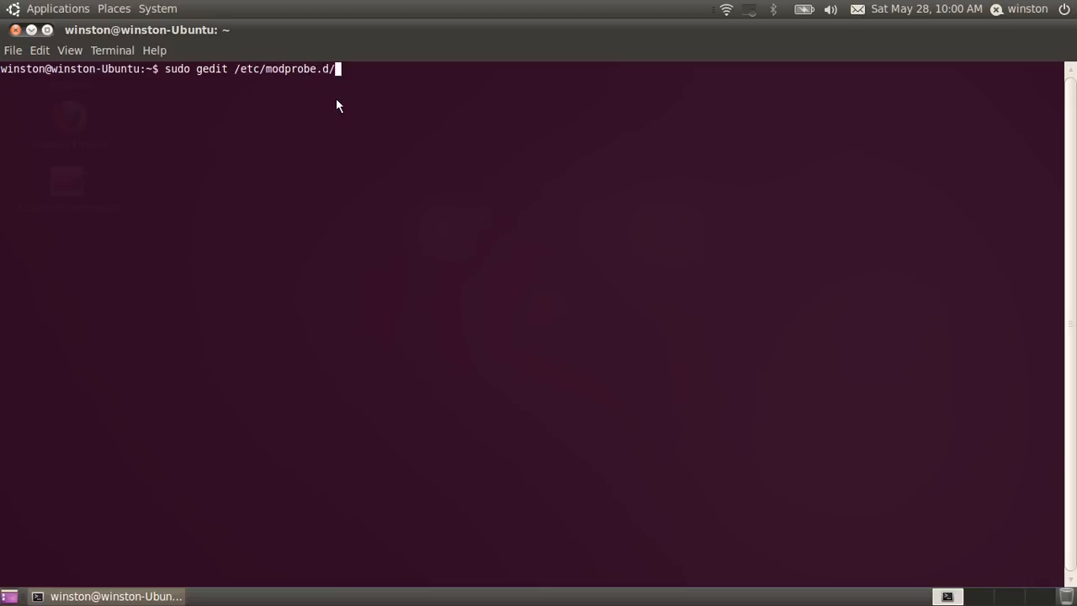
type("alsa-")
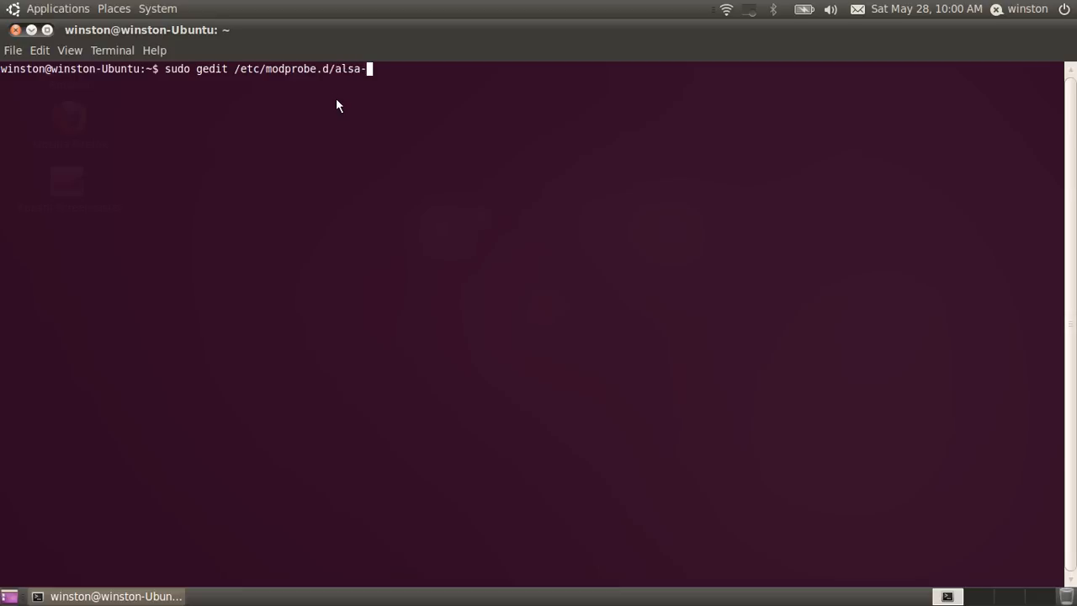
type("base.c")
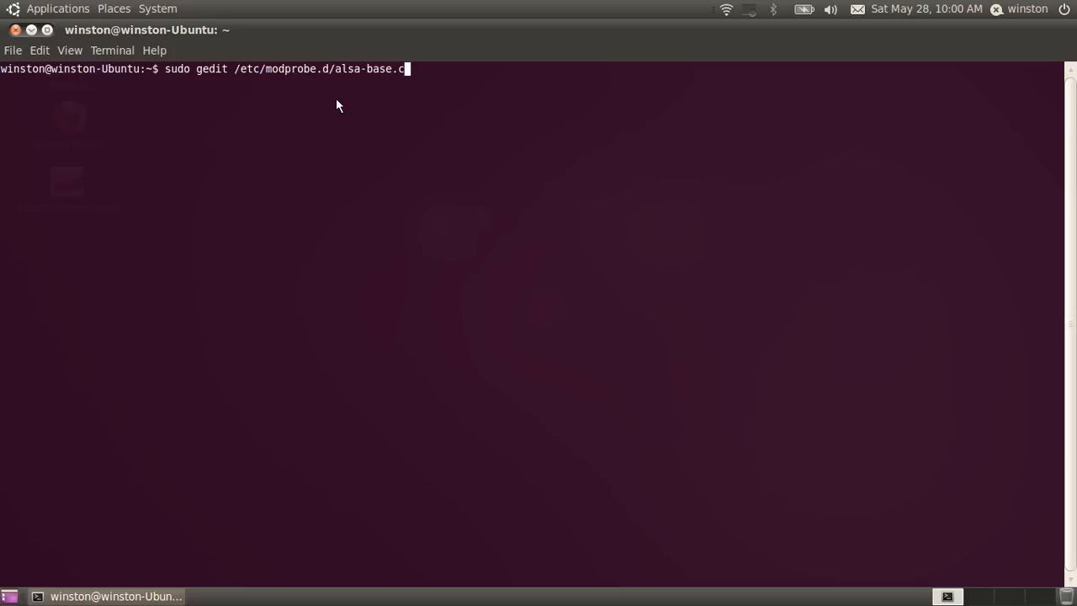
type("onf")
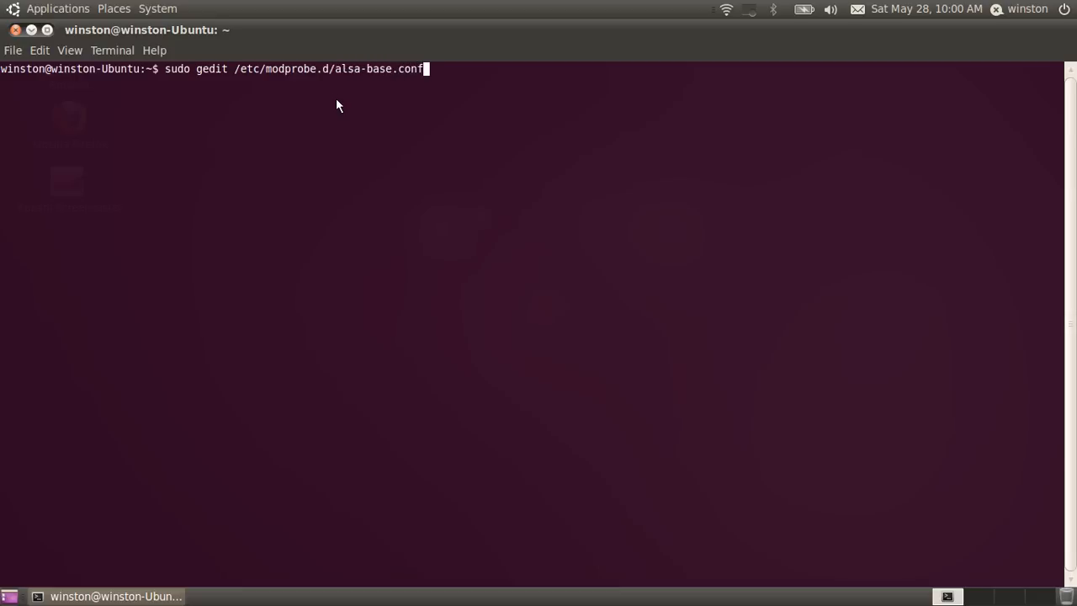
key("Return")
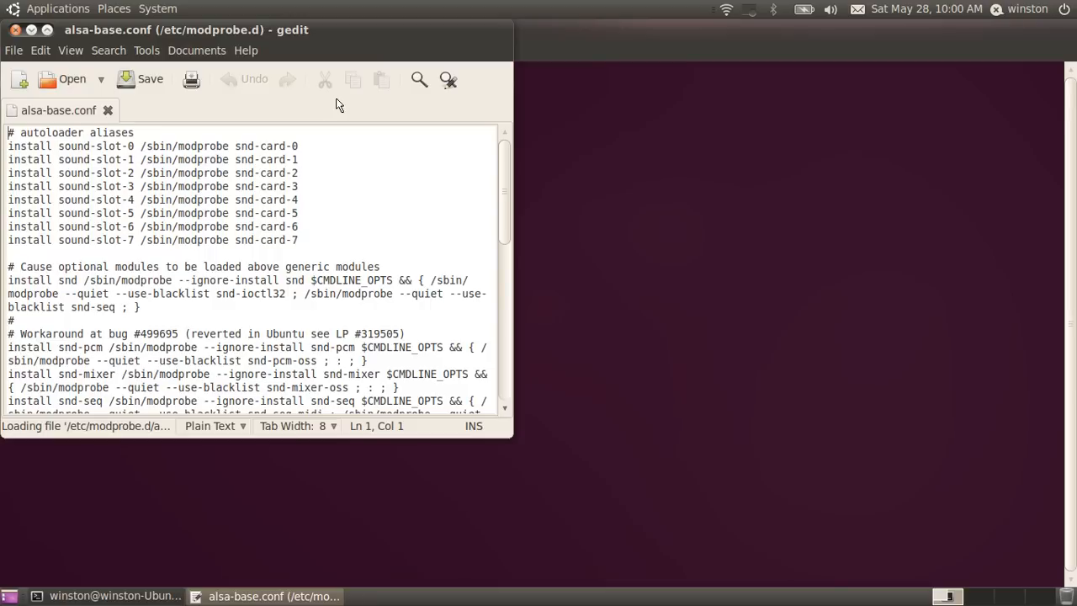
Minimize Terminal so the gedit window with alsa-base.conf fills the screen.
left_click(116, 596)
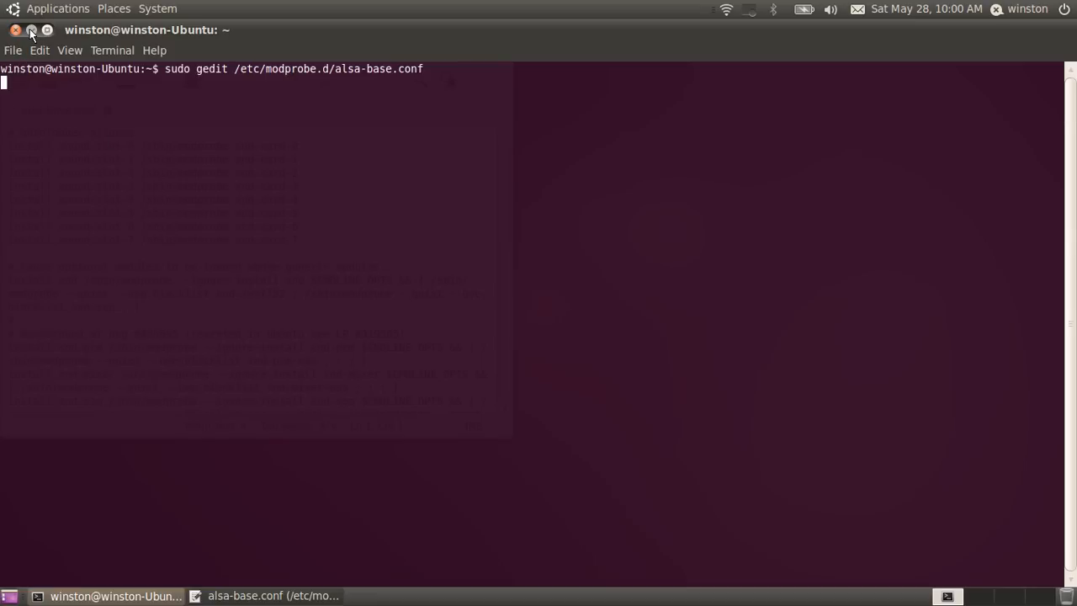
left_click(268, 596)
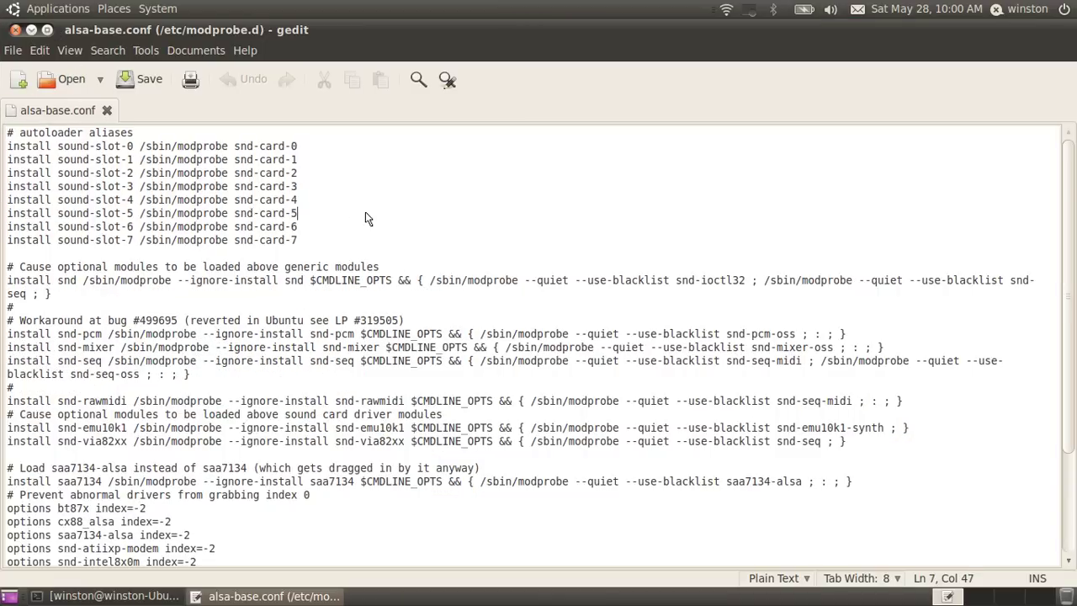
Scroll to the last line, 'options snd-hda-intel model=auto'.
scroll("down", 3)
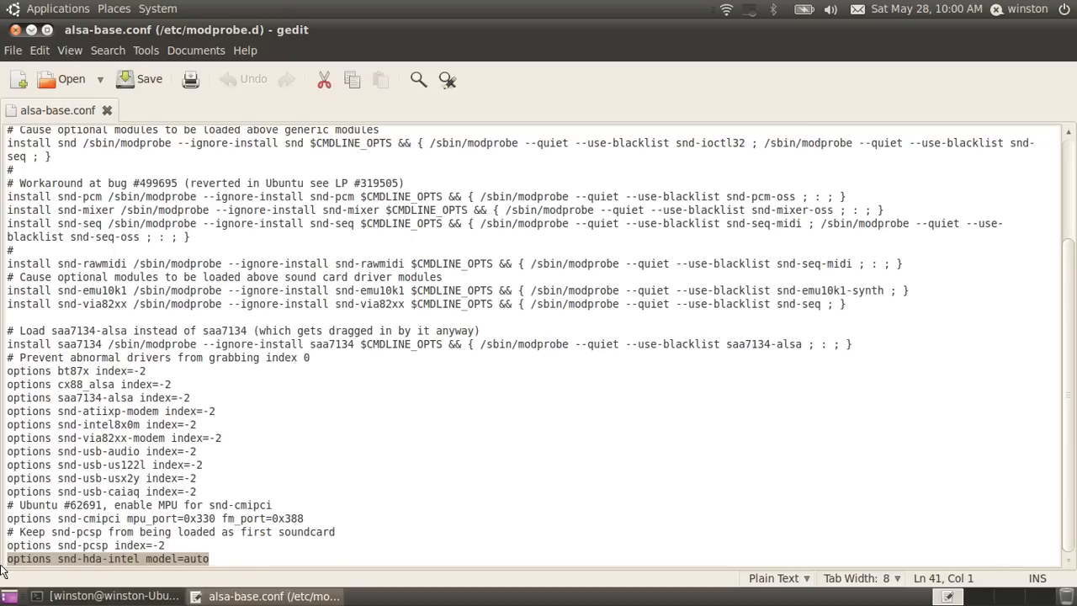
scroll("up", 3)
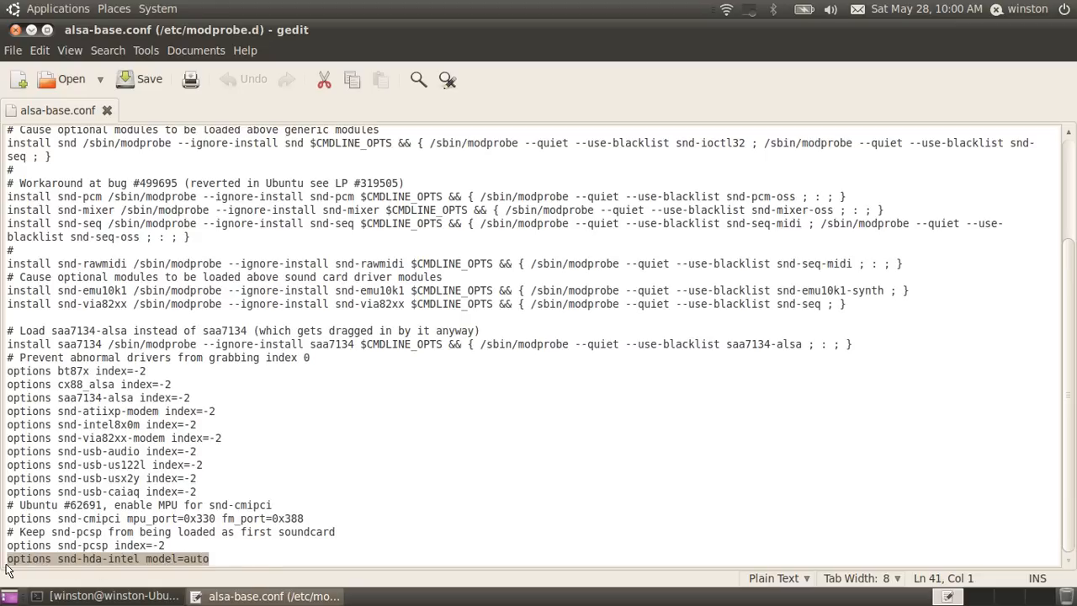
mouse_move(329, 365)
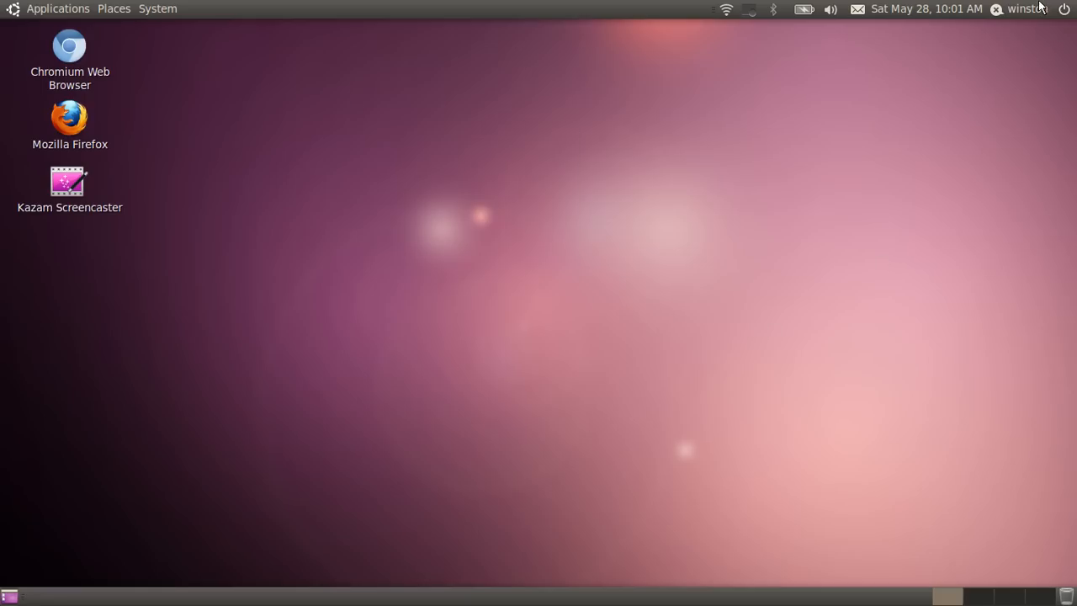
left_click(1063, 9)
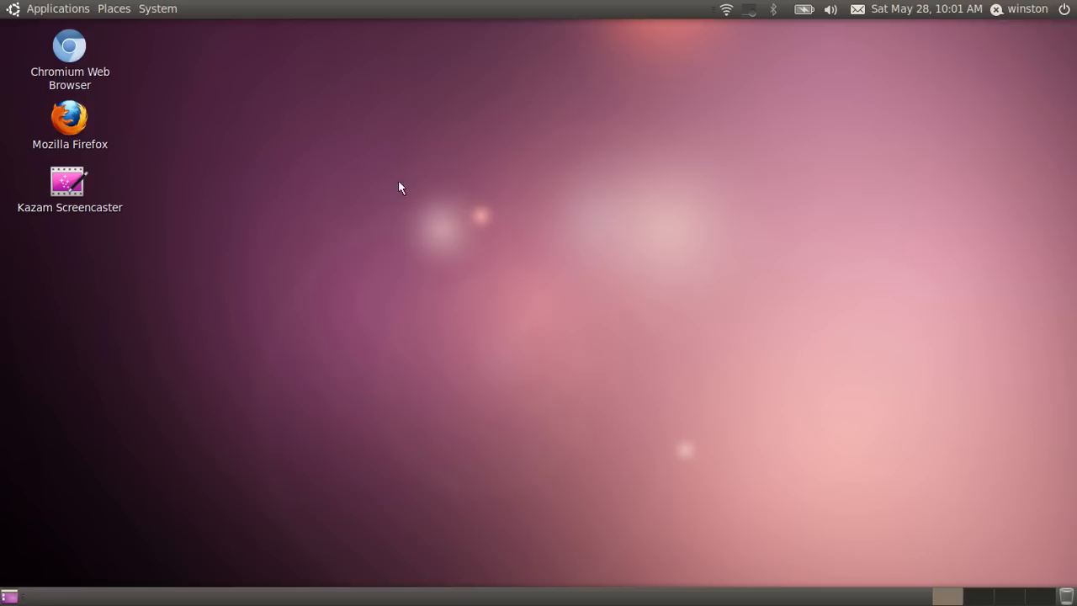
mouse_move(772, 366)
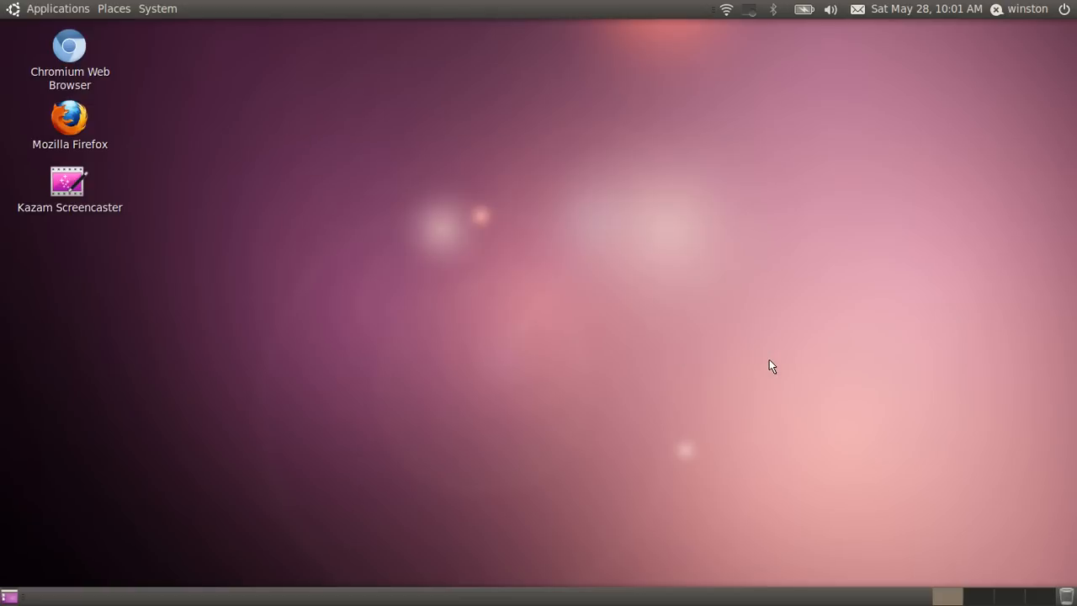
mouse_move(377, 178)
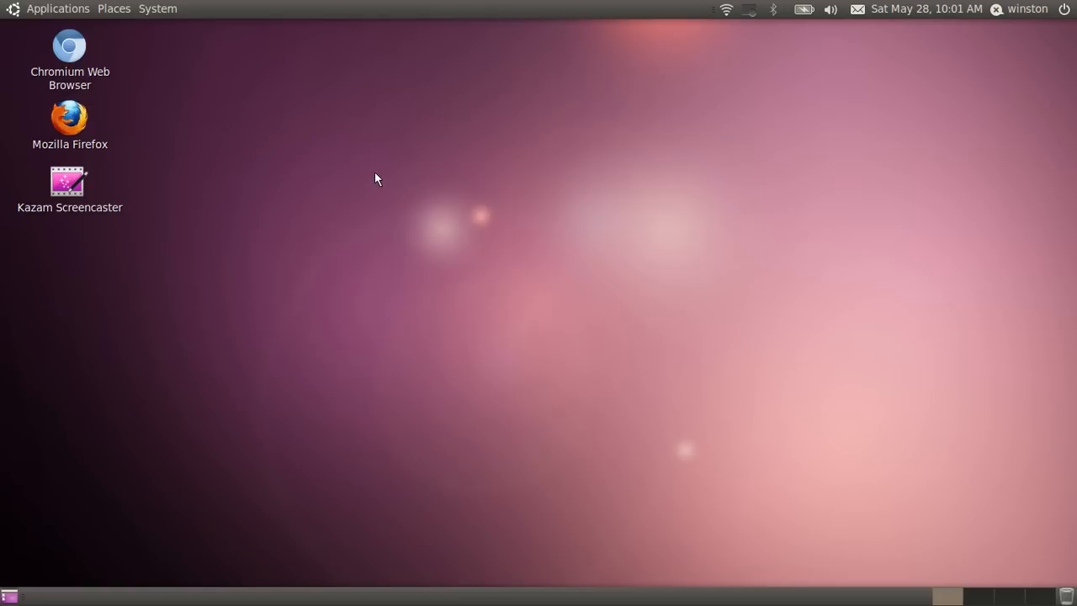
mouse_move(753, 14)
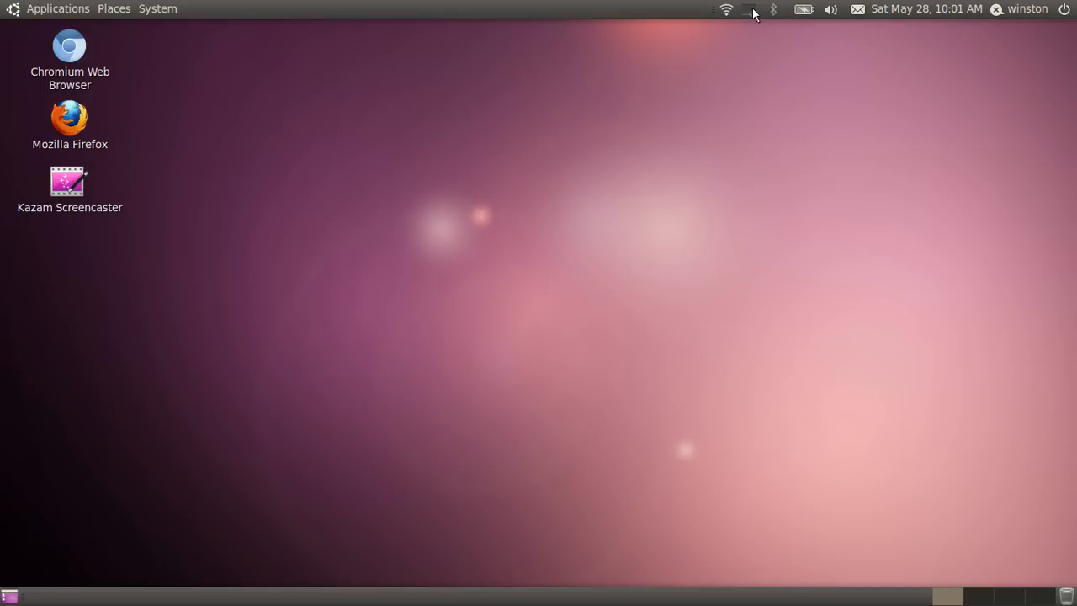
left_click(749, 9)
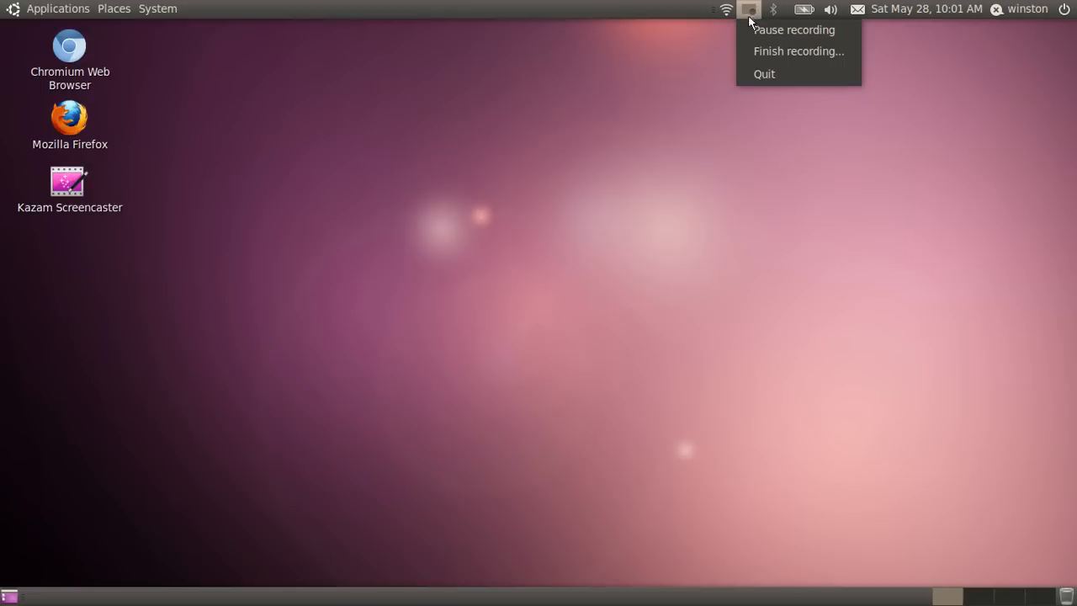